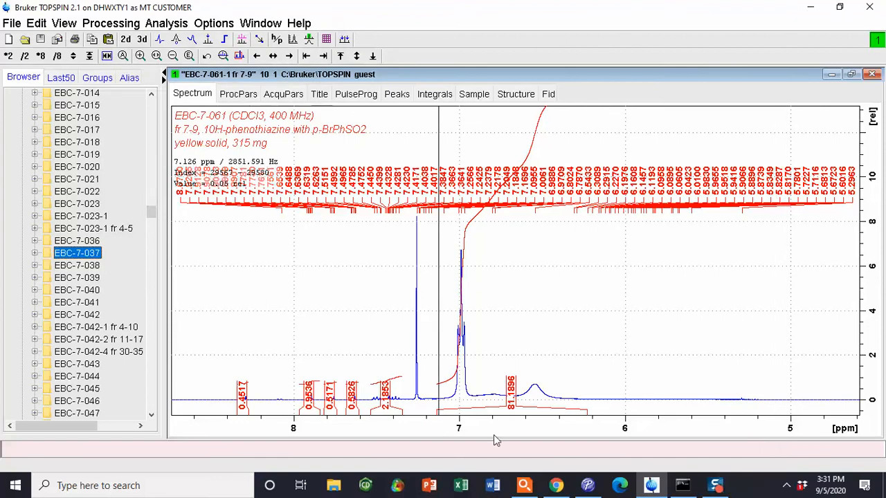
Expand the EBC-7-037 dataset to list its experiments from 1H zg30 to COSY
left_click(34, 252)
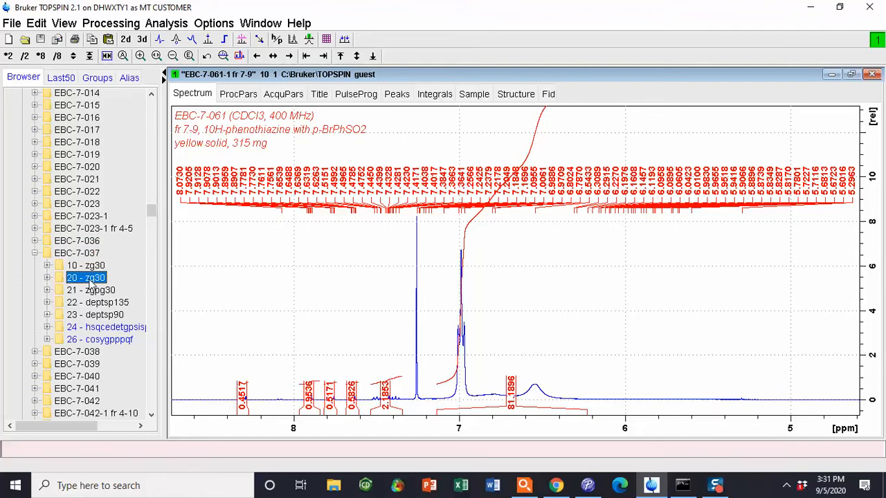
Load experiment 20 zg30, the proton spectrum of morpholine with p-BrPhSO2
double_click(111, 291)
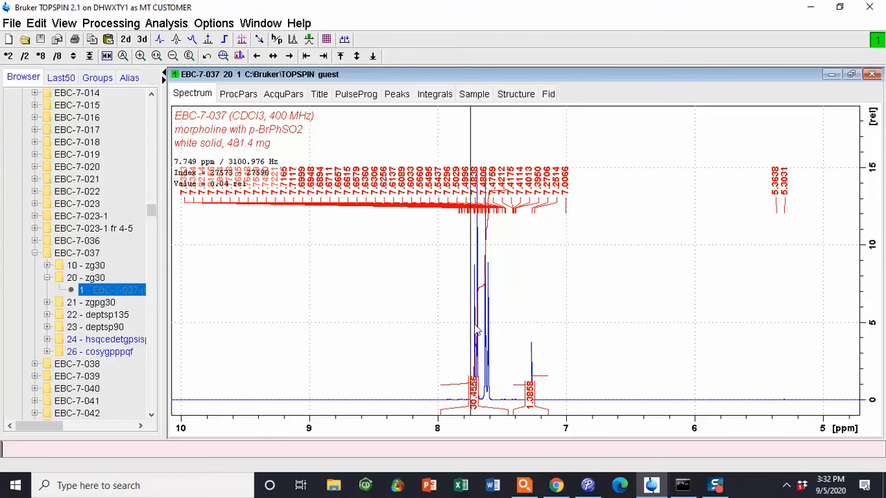
Enter interactive integration mode on the full proton spectrum
left_click(174, 55)
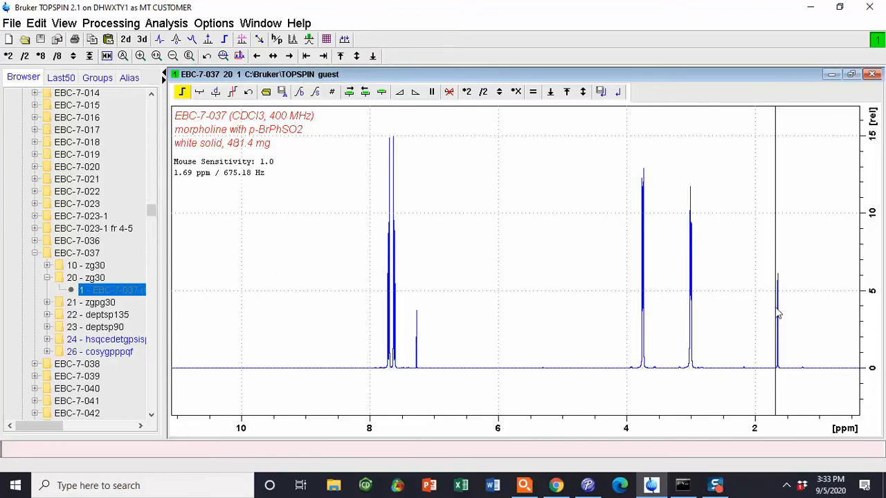
left_click(199, 91)
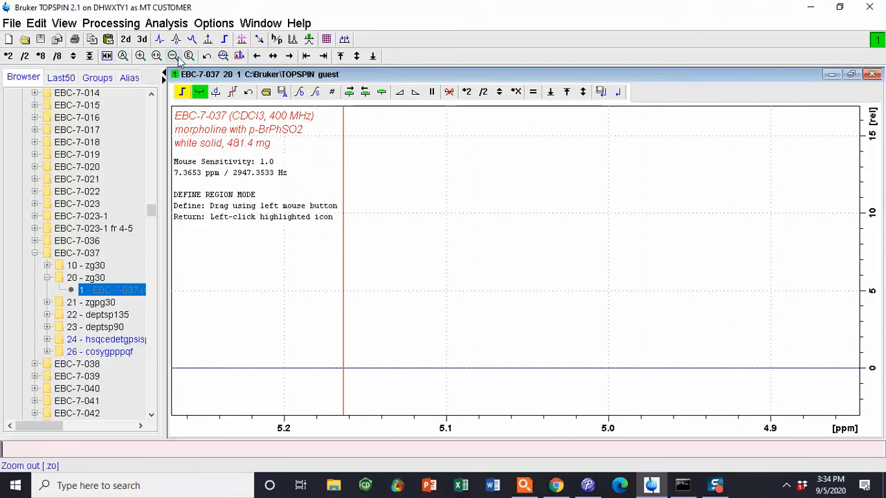
Enter region-definition mode to mark signals for peak picking
left_click(173, 56)
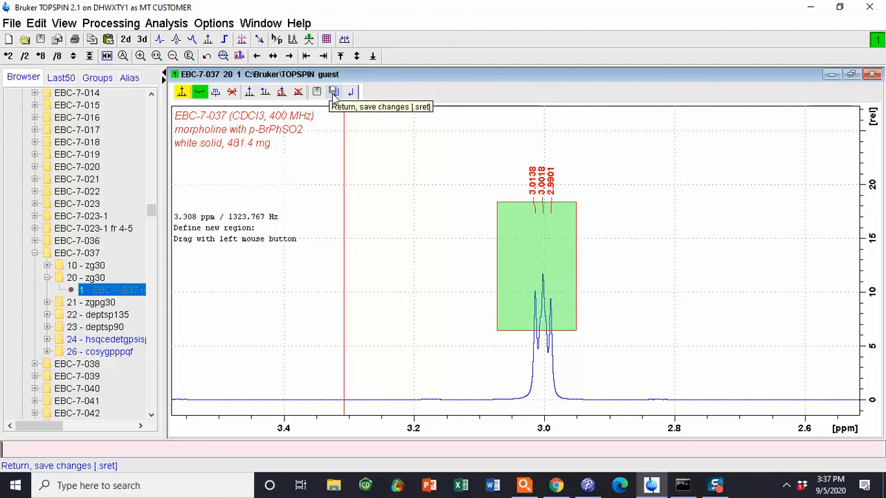
Save the picked peaks and return from peak-picking mode
left_click(333, 91)
type("EBC-7-0")
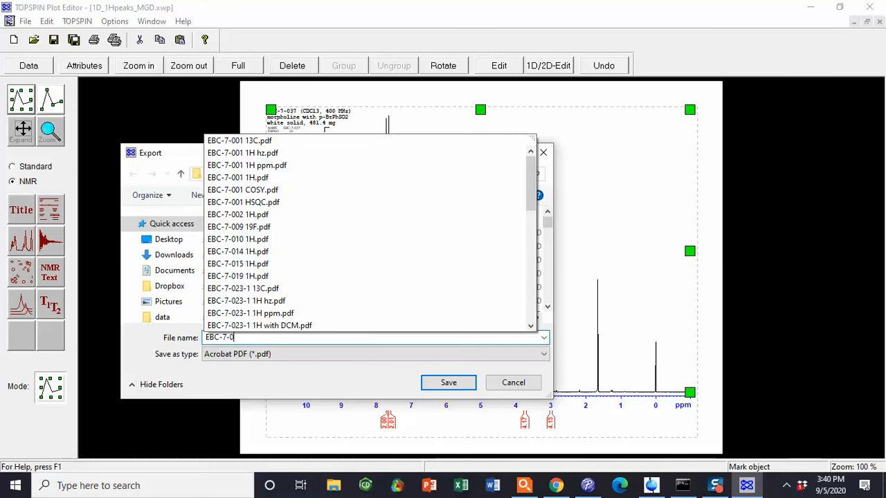
Save the plot layout as an Acrobat PDF, reaching the resolution prompt
left_click(448, 382)
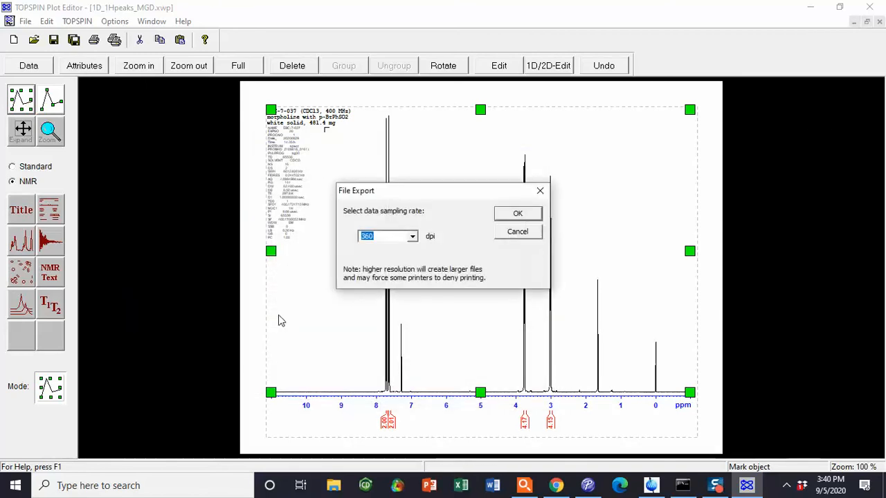